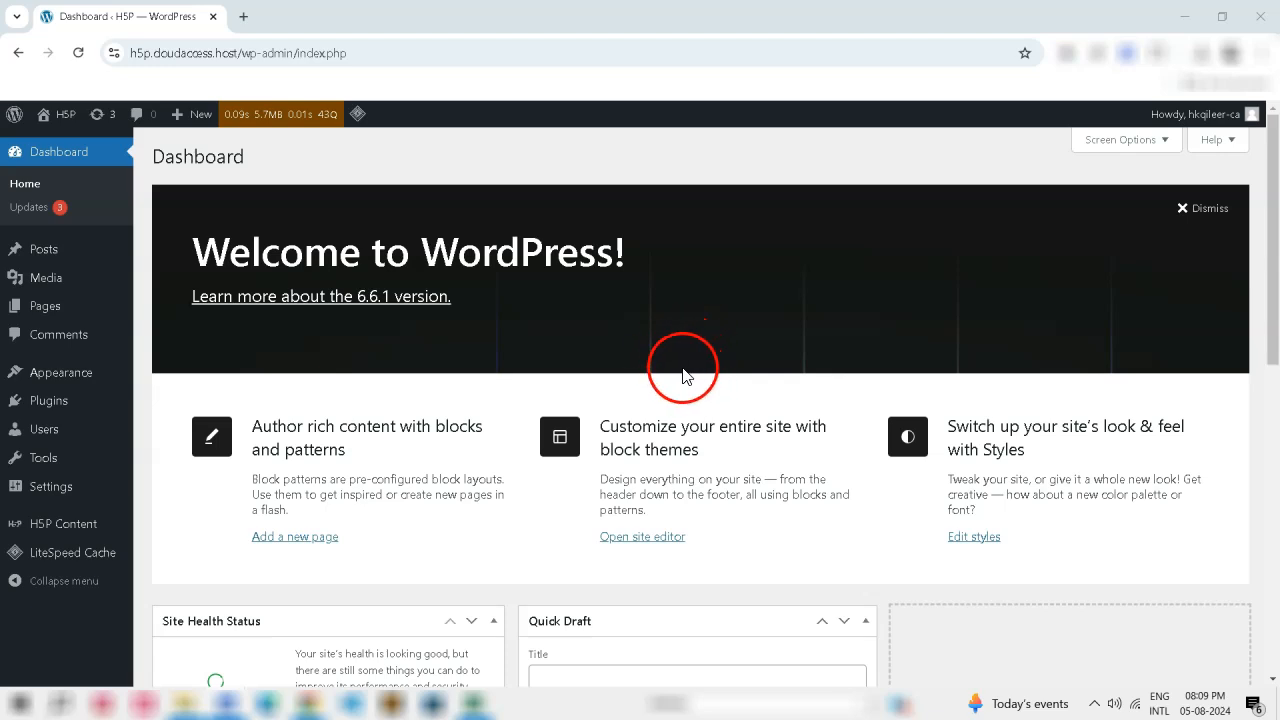
mouse_move(690, 368)
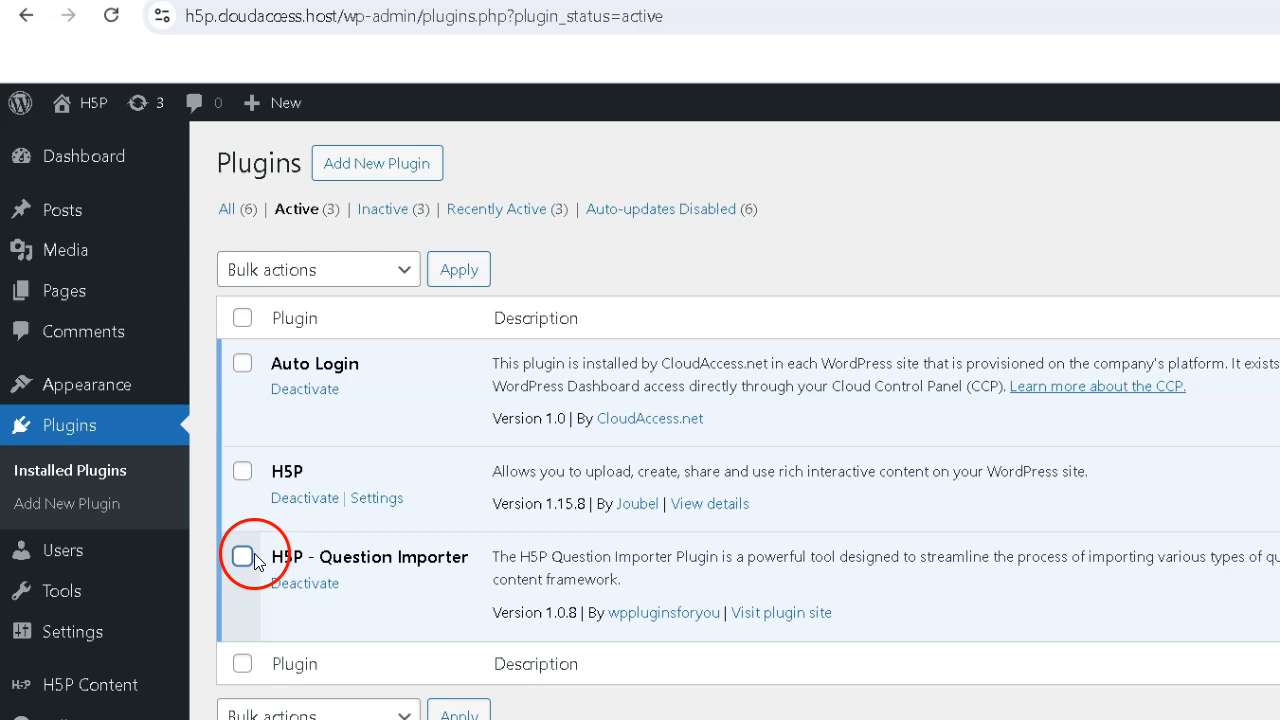
Reach the H5P Question Importer upload page with the importer plugin confirmed active.
double_click(368, 558)
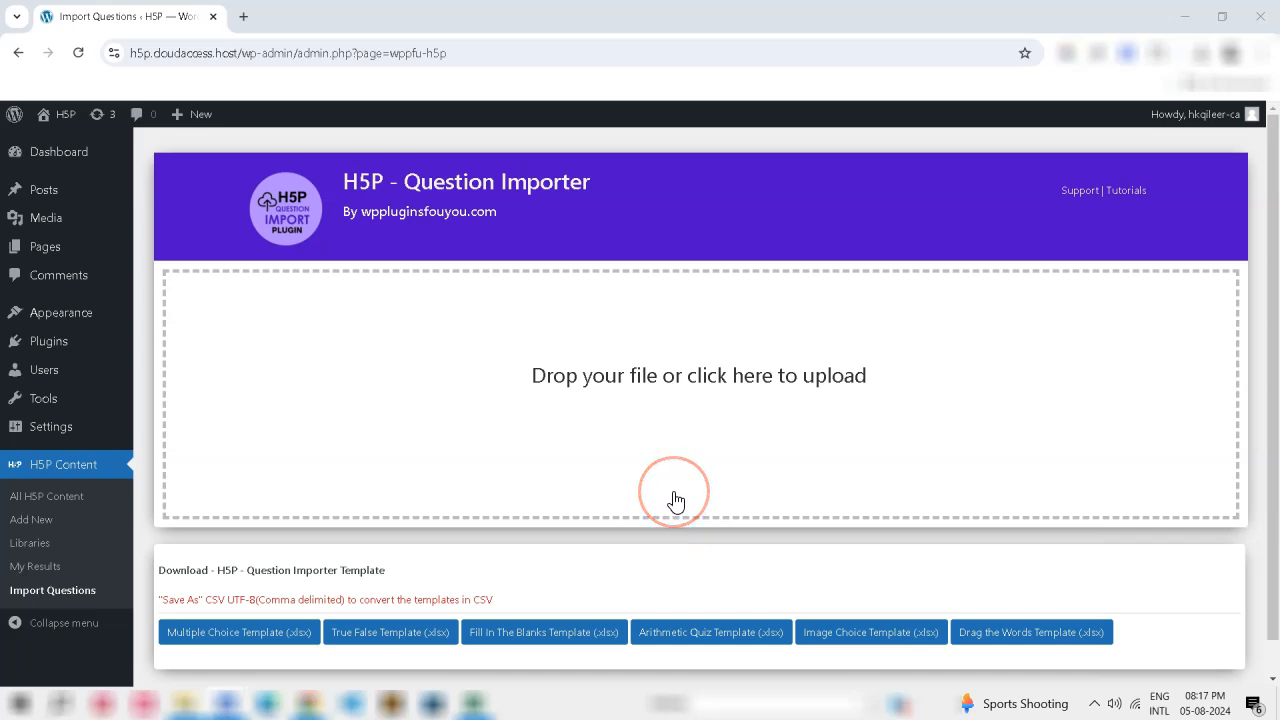
click(60, 152)
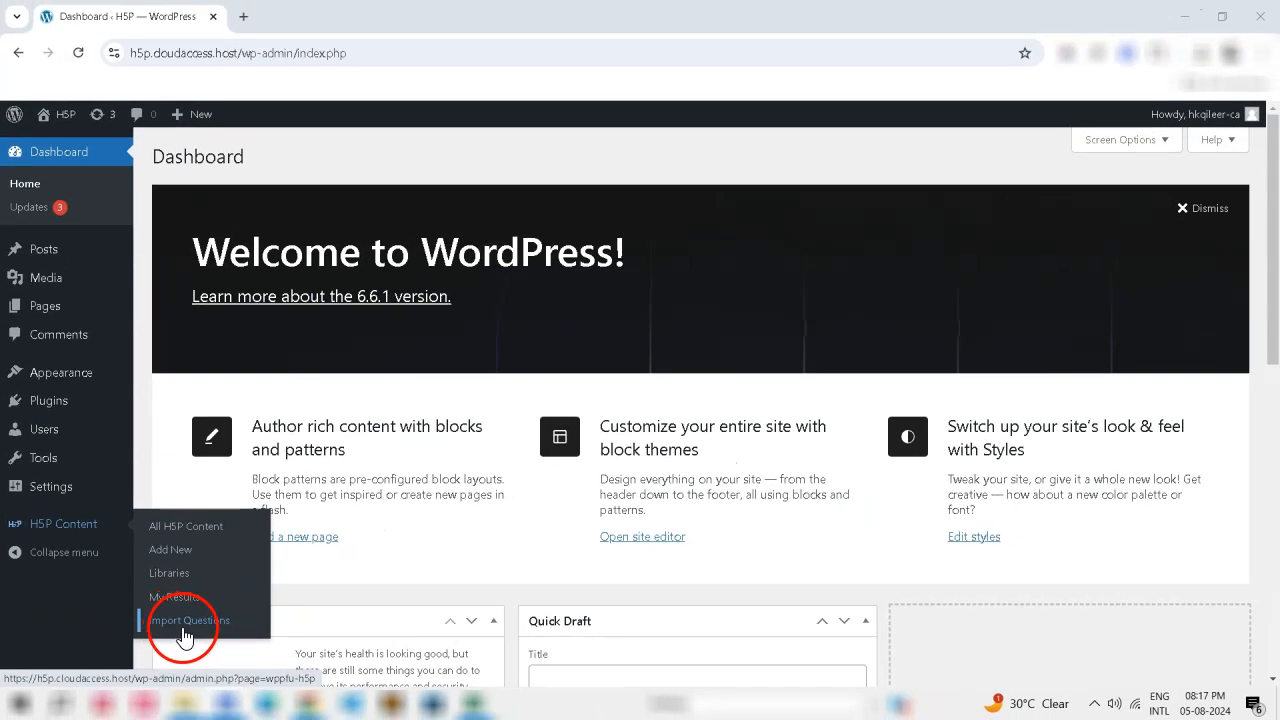
click(188, 620)
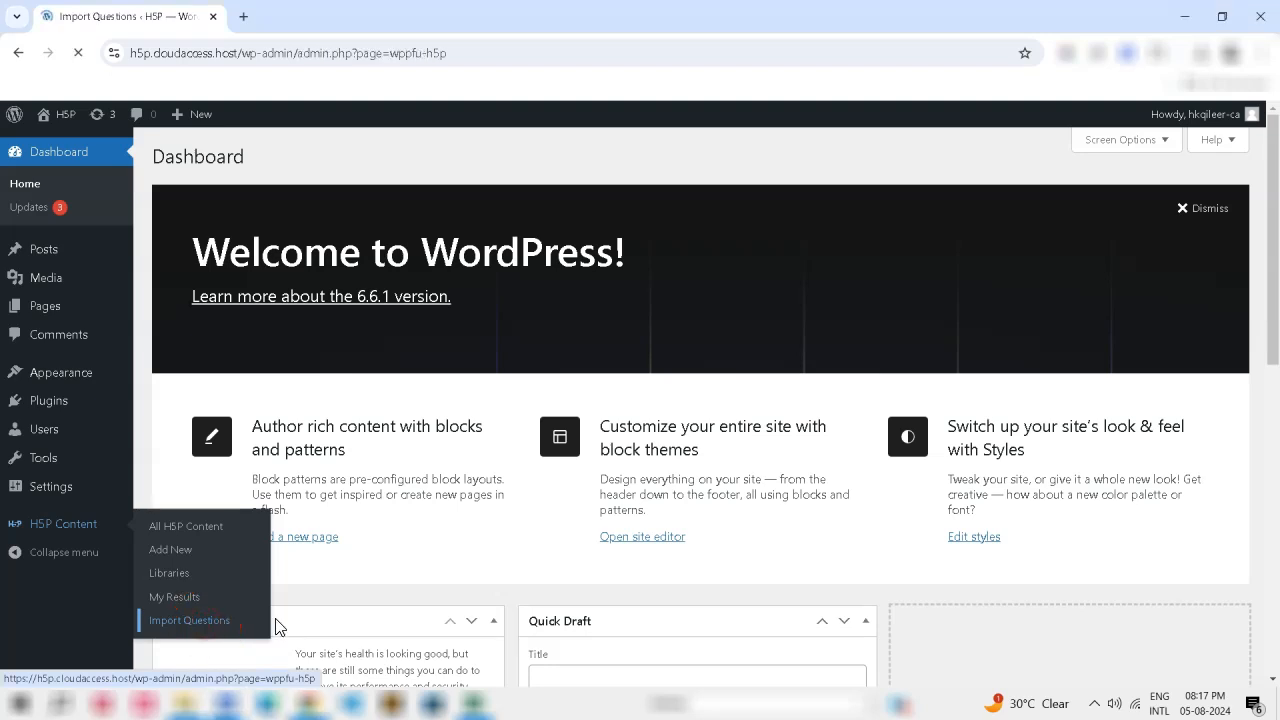
click(188, 620)
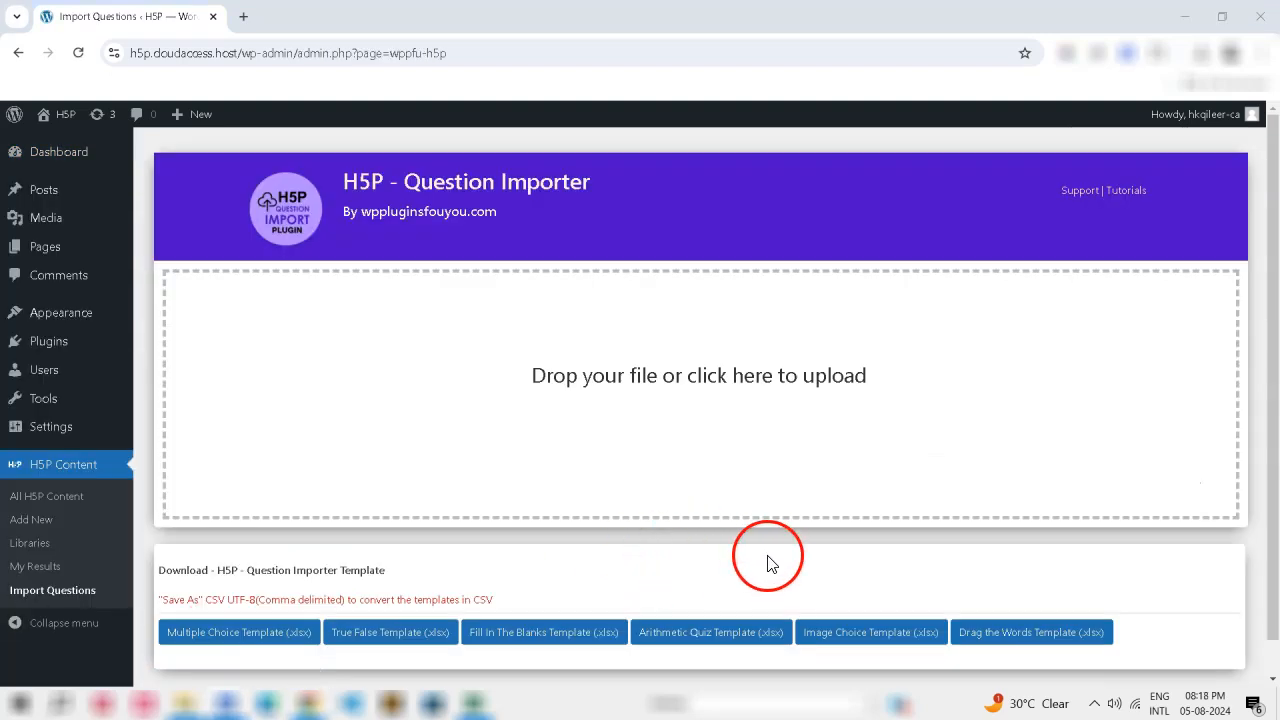
mouse_move(760, 564)
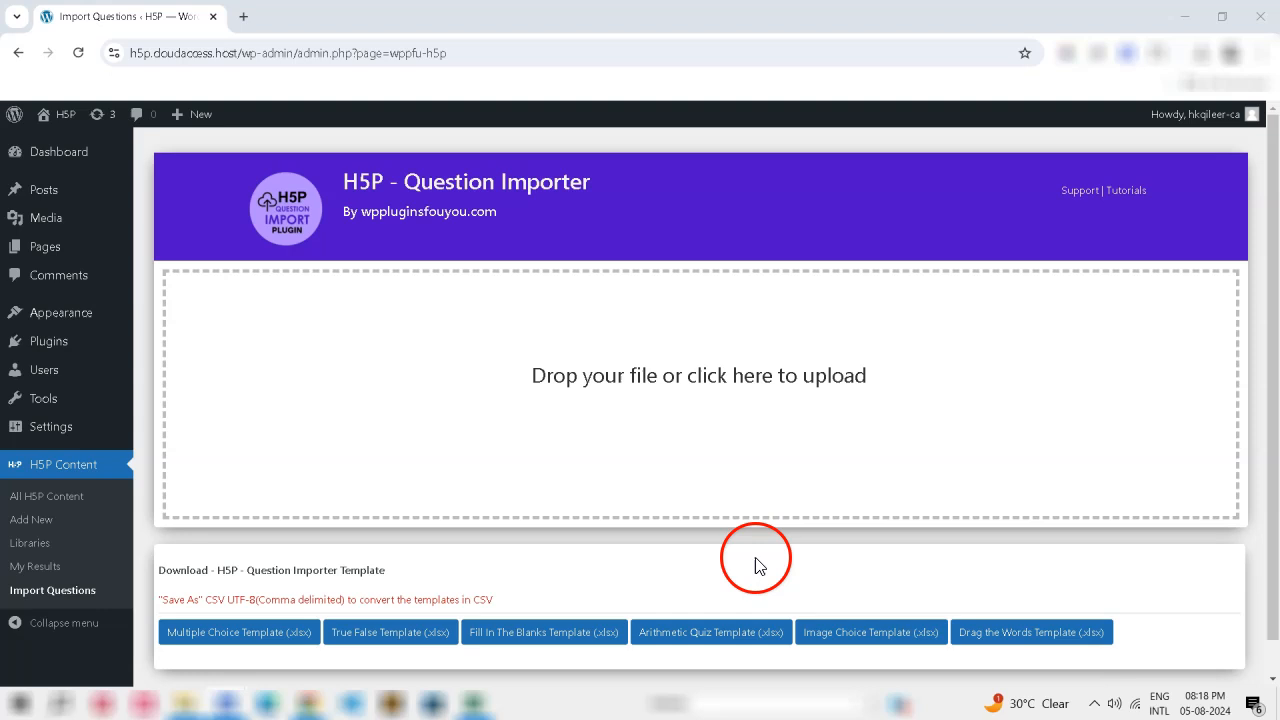
Download the 'Drag the Words Template (.xlsx)' and save it to the downloads folder.
click(1030, 632)
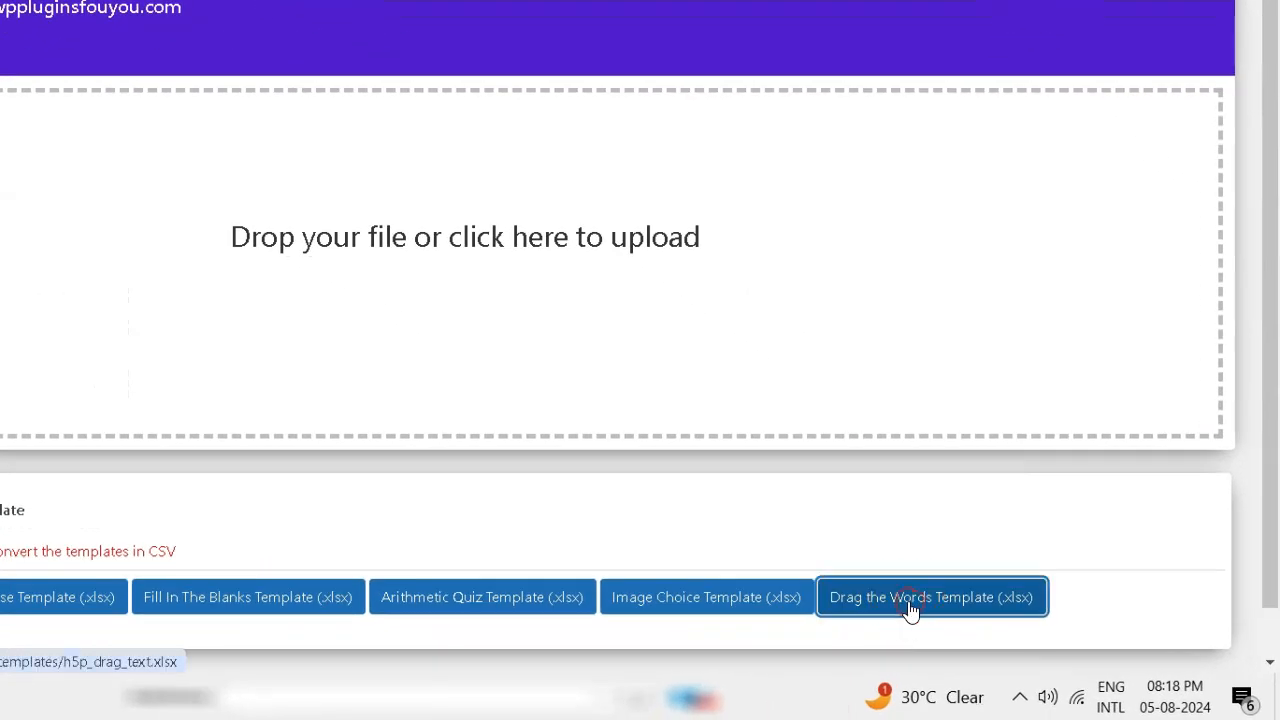
click(930, 596)
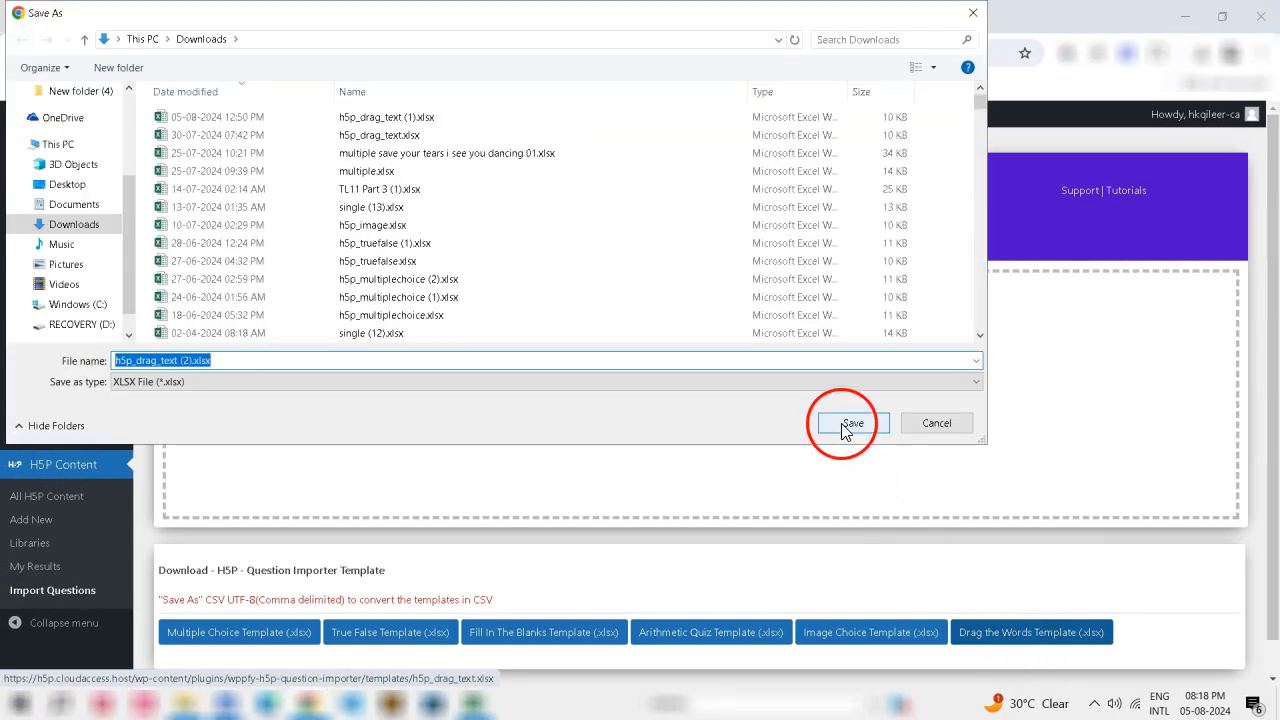
click(852, 422)
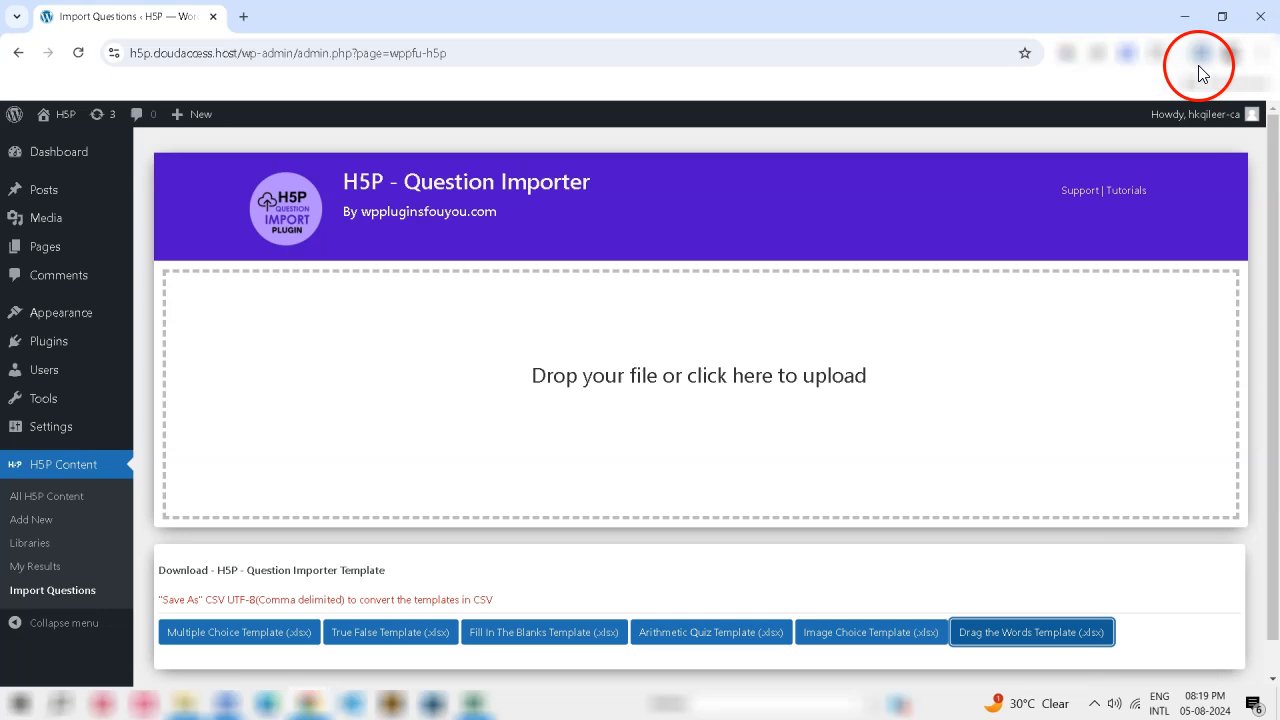
Open the downloaded Drag the Words template in Excel from the browser downloads panel.
click(1200, 52)
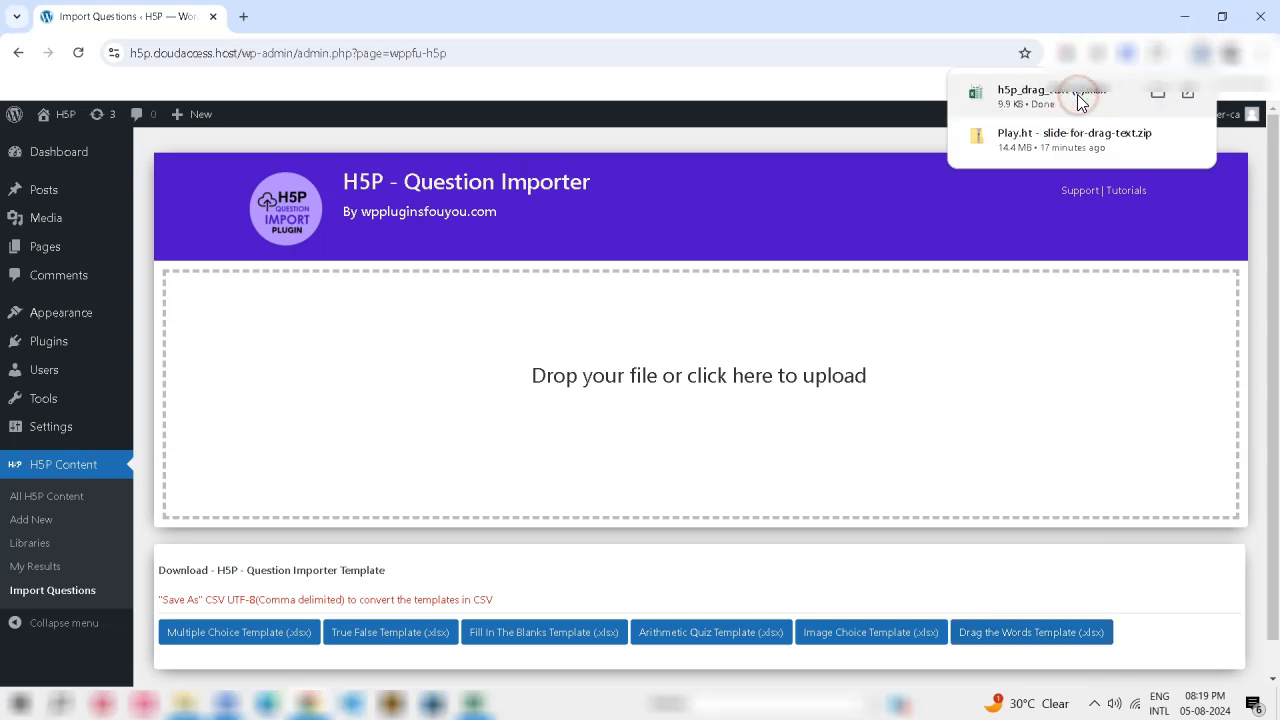
click(1050, 94)
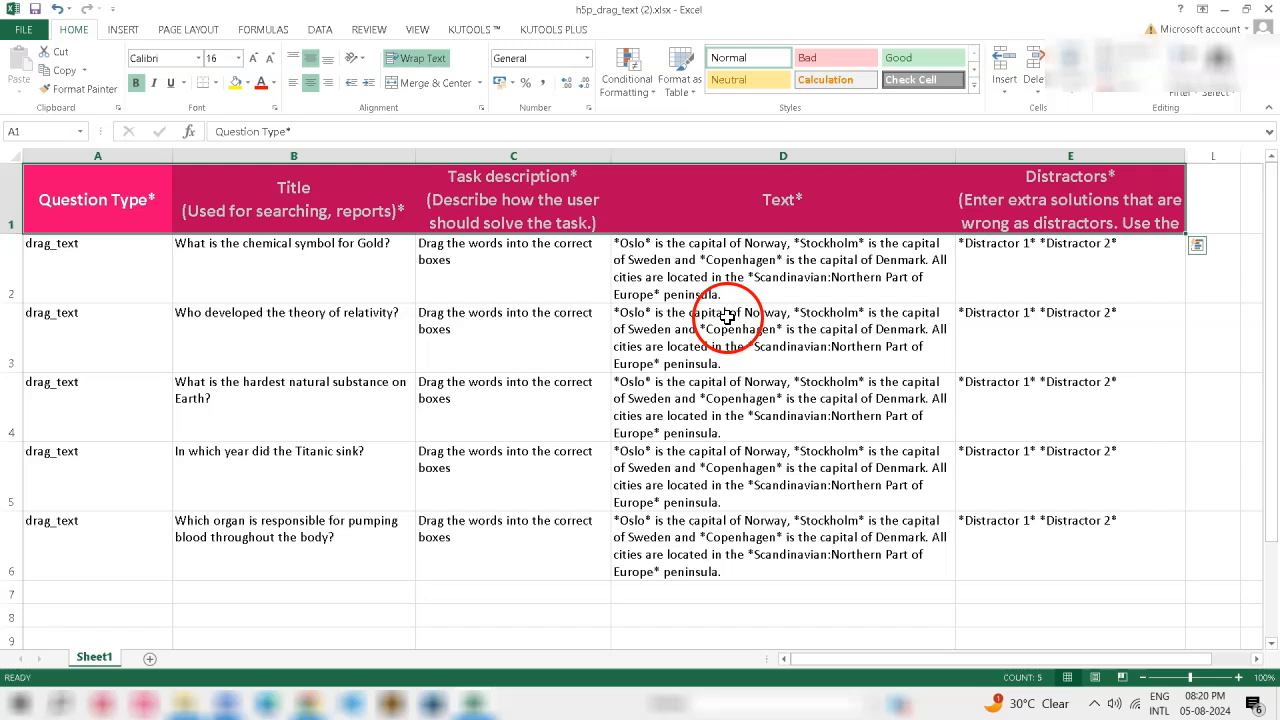
mouse_move(676, 352)
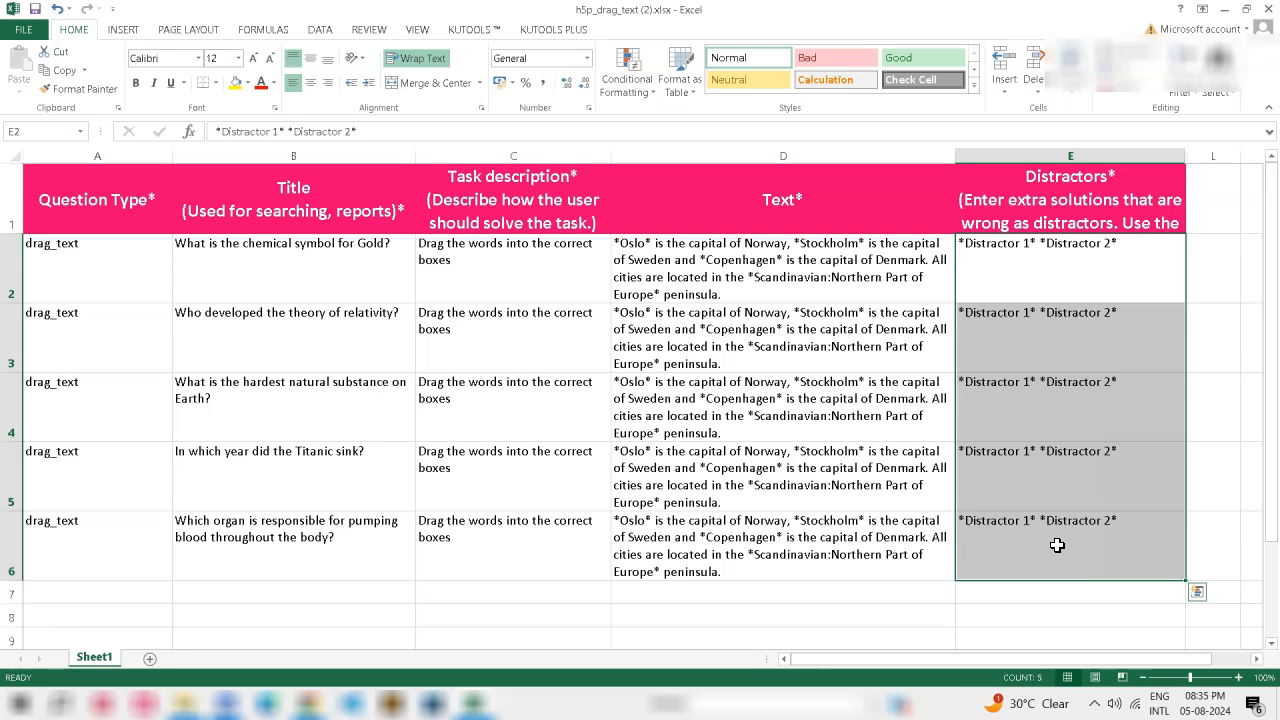
click(1040, 540)
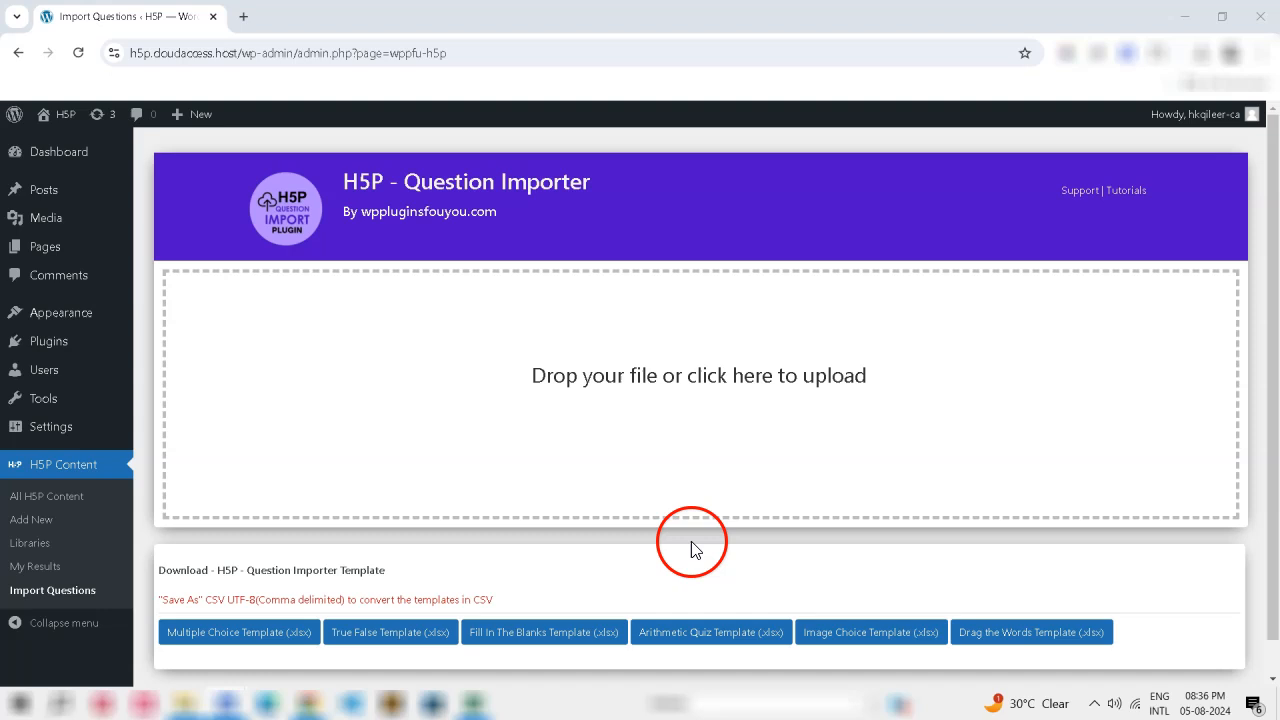
mouse_move(708, 528)
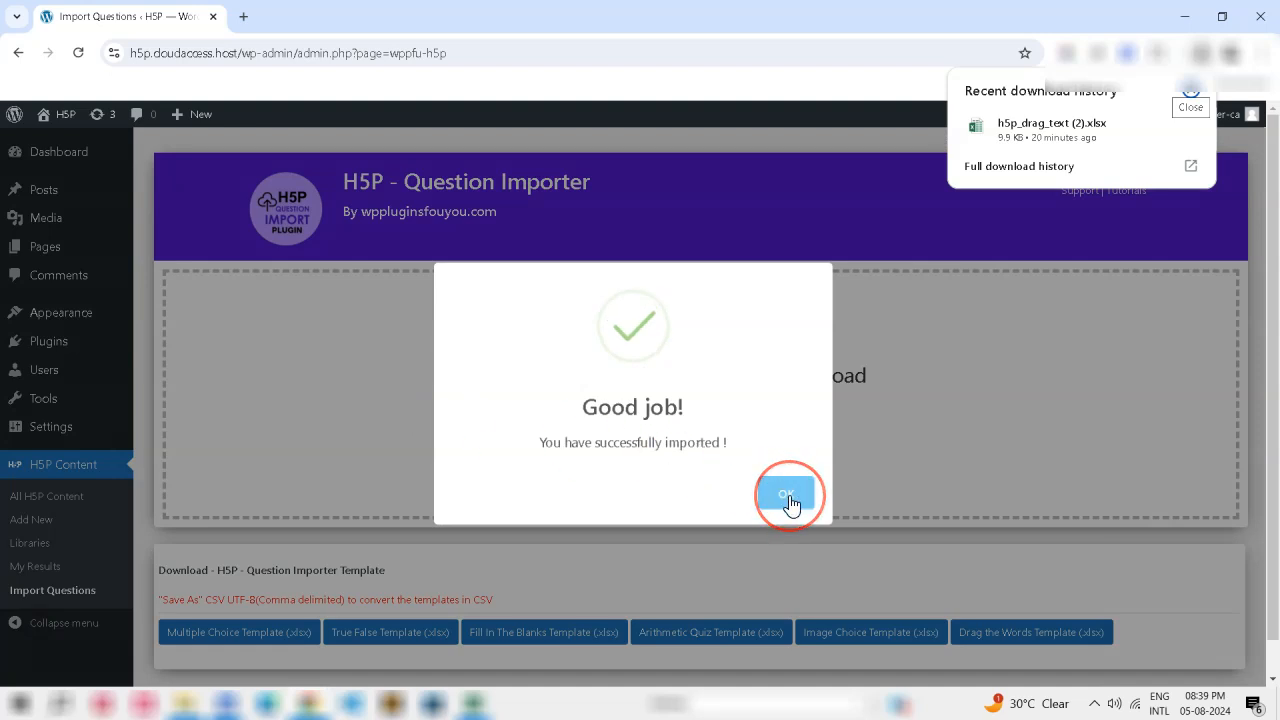
Dismiss the 'Good job!' success message after importing h5p_drag_text (2).xlsx.
click(790, 496)
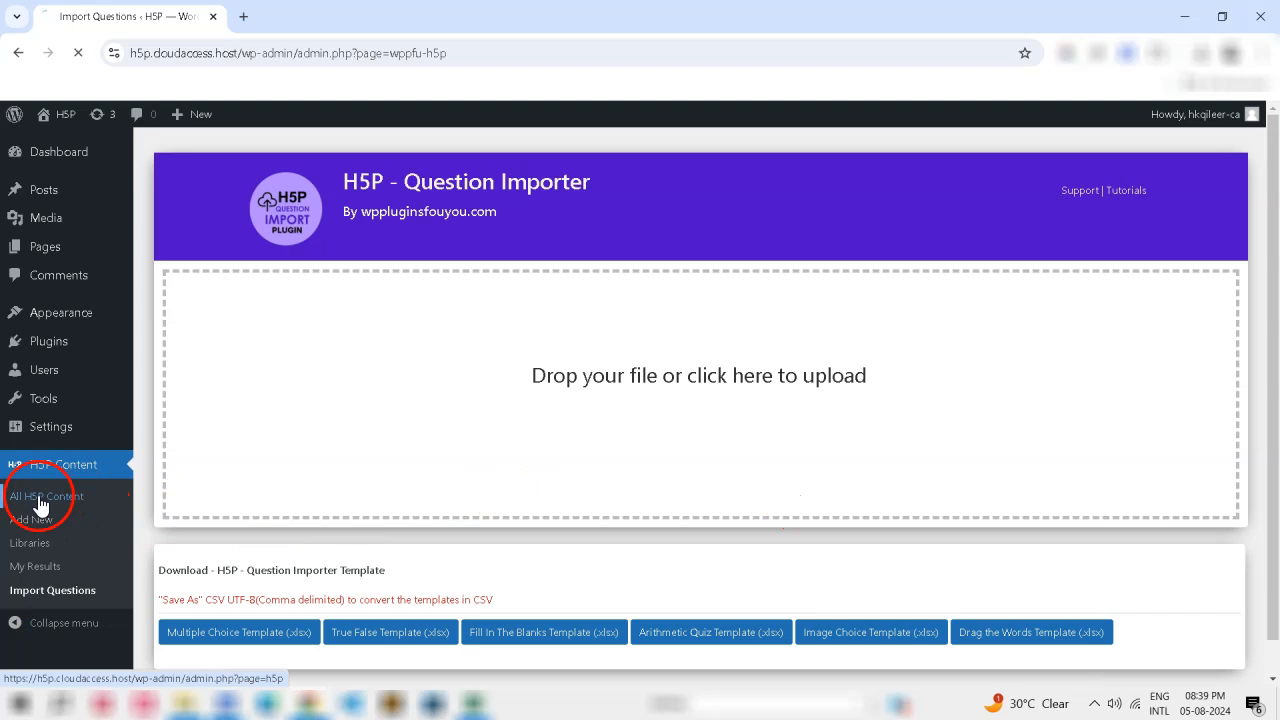
List all H5P content and open the 'What is the chemical symbol for Gold?' question.
click(44, 496)
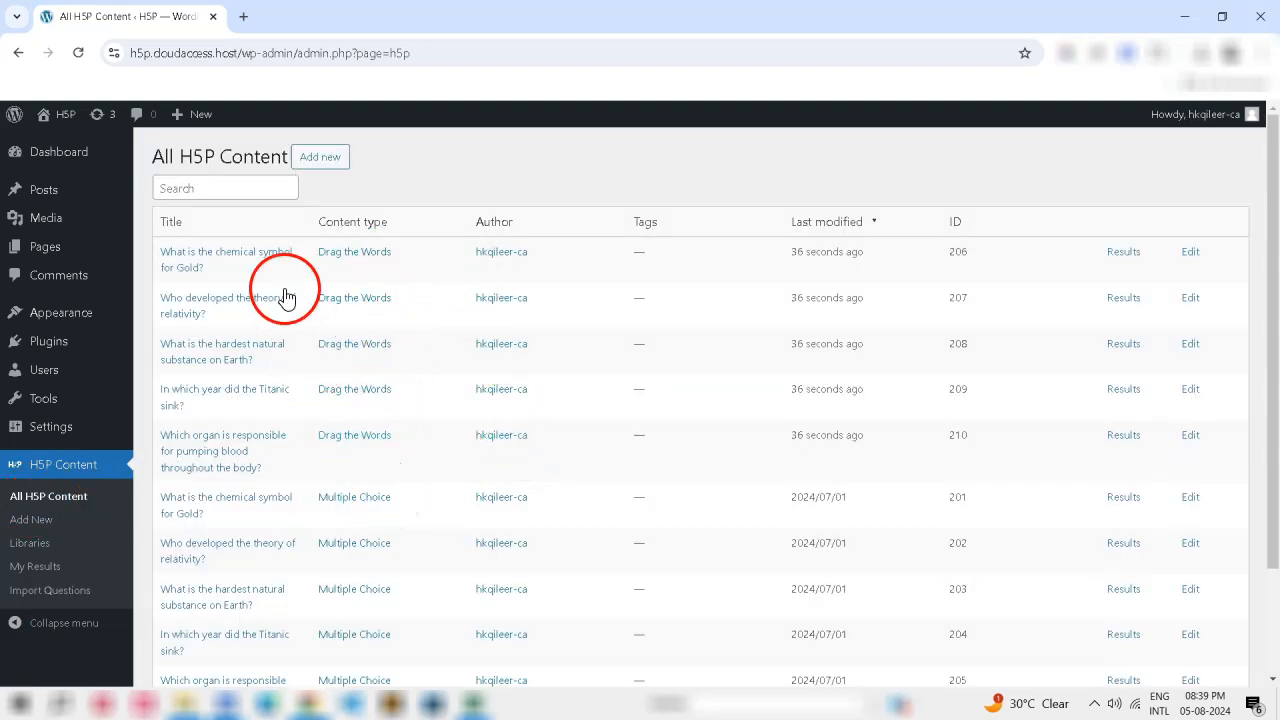
mouse_move(1010, 348)
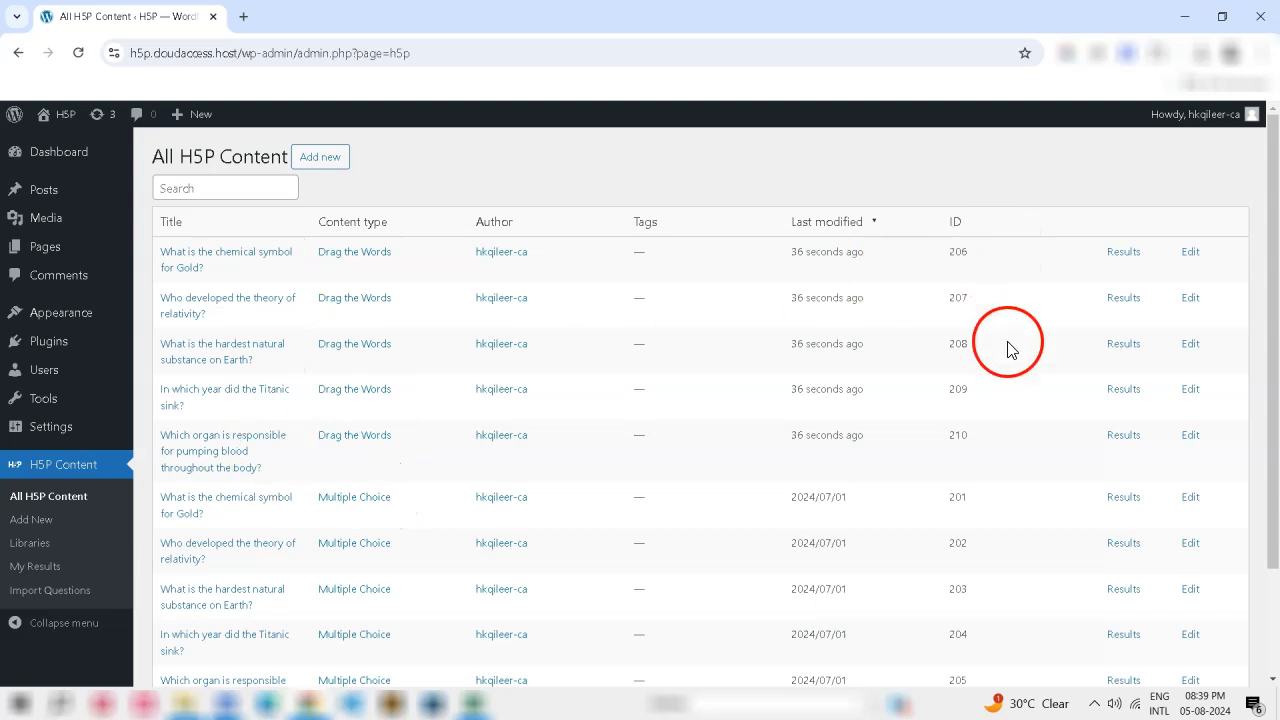
mouse_move(170, 284)
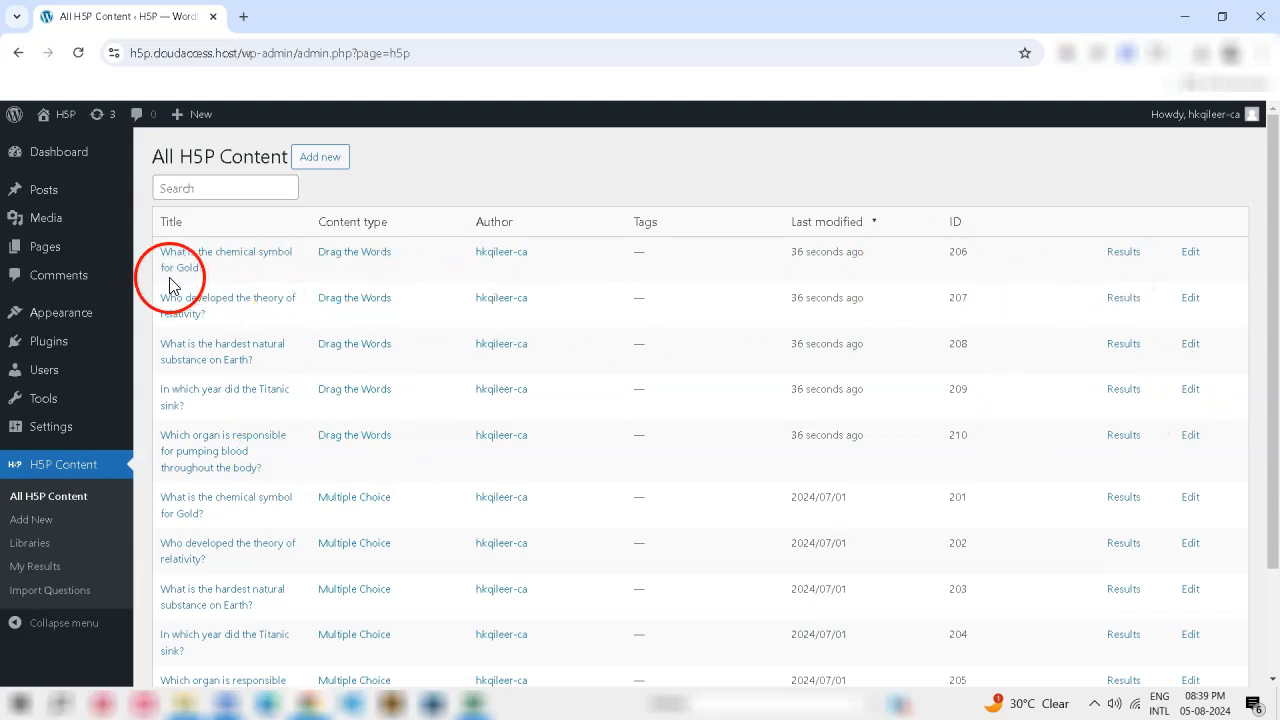
click(224, 252)
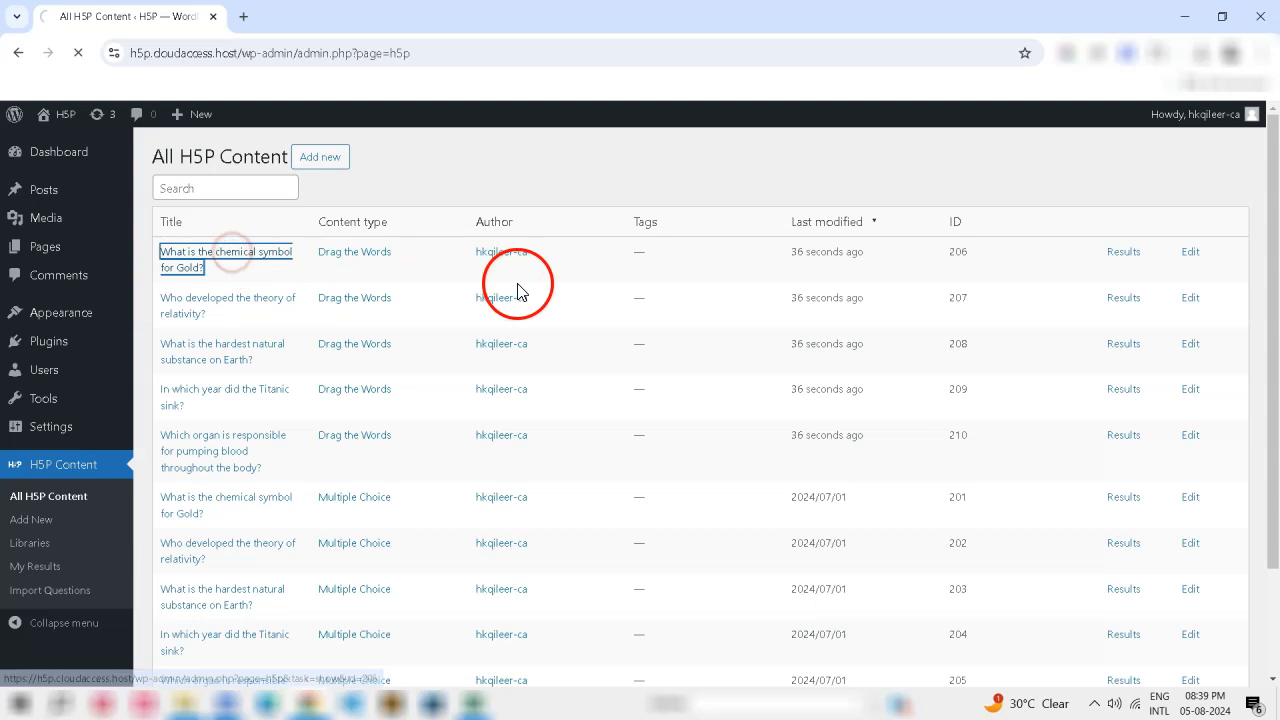
click(224, 252)
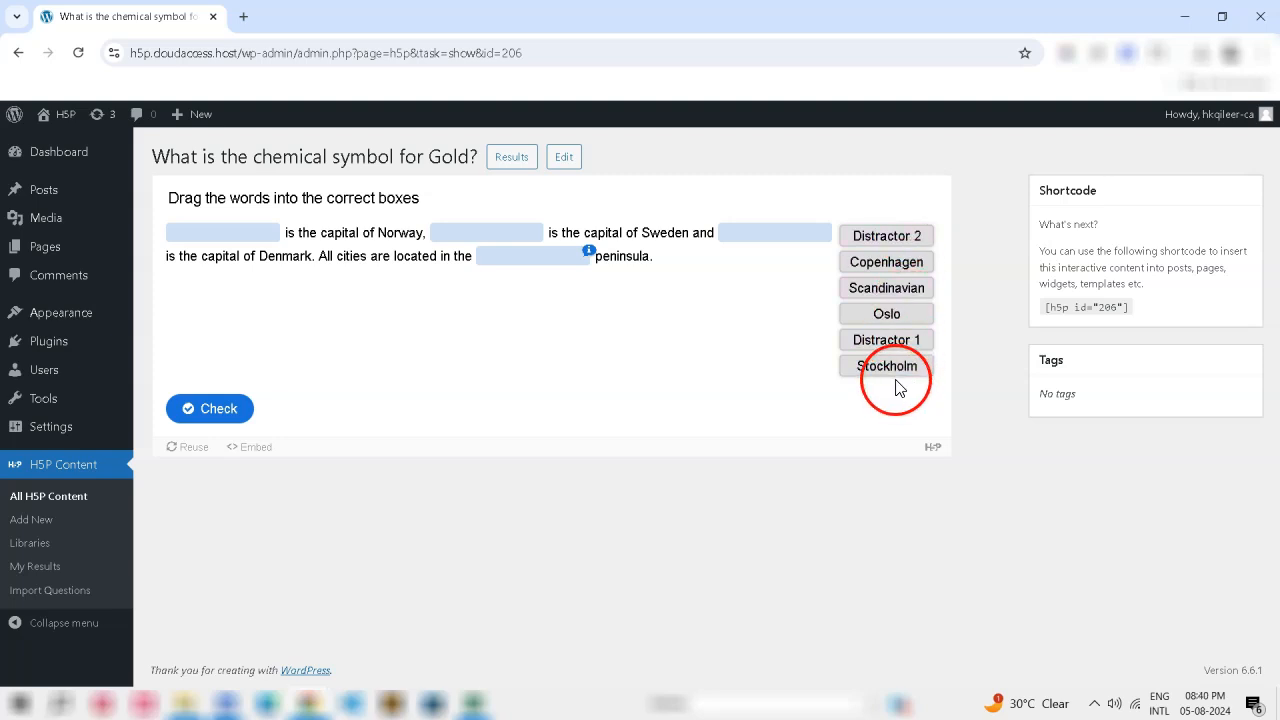
Drag the word chip Oslo toward the first blank of the Gold question.
drag(886, 312, 550, 290)
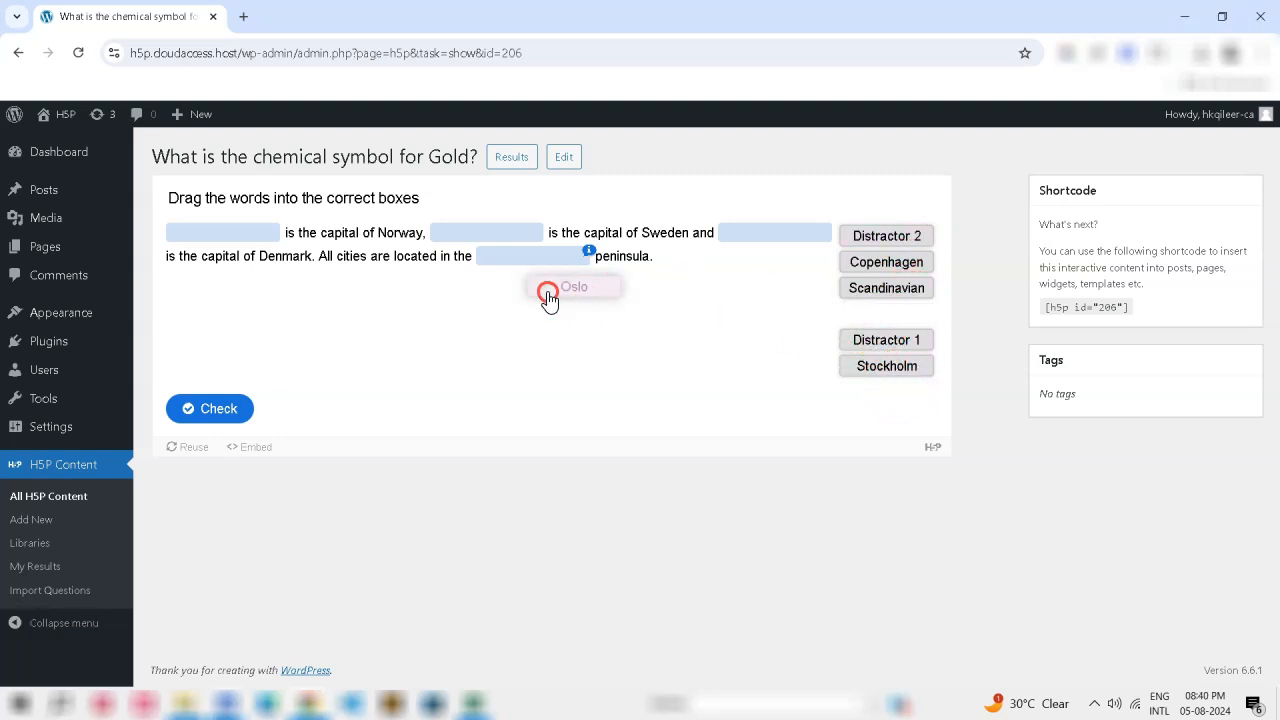